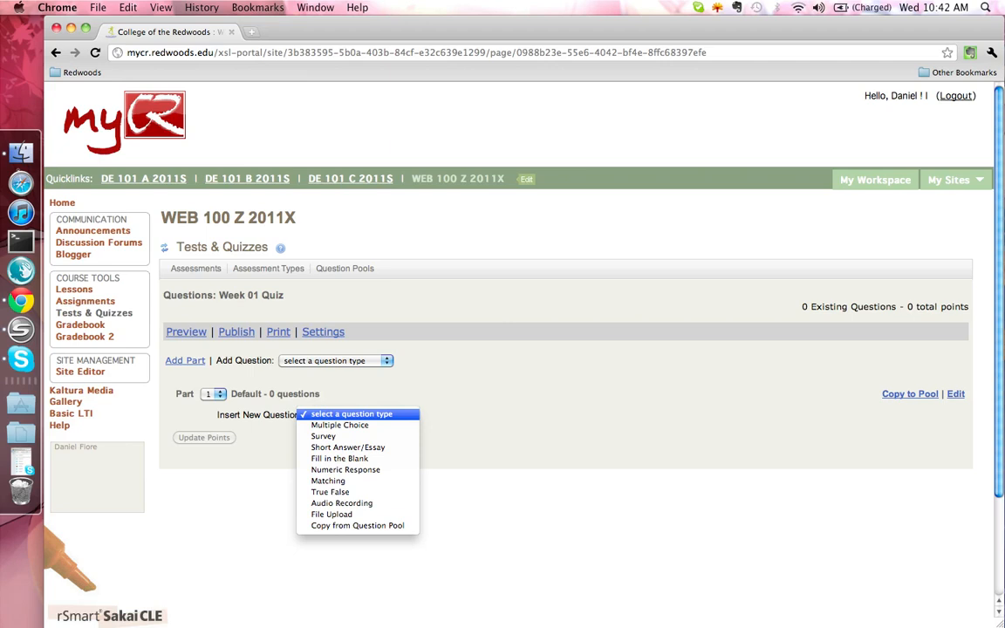
Step: Return to the Assessments list showing Week 01 through Week 05 quizzes
click(346, 269)
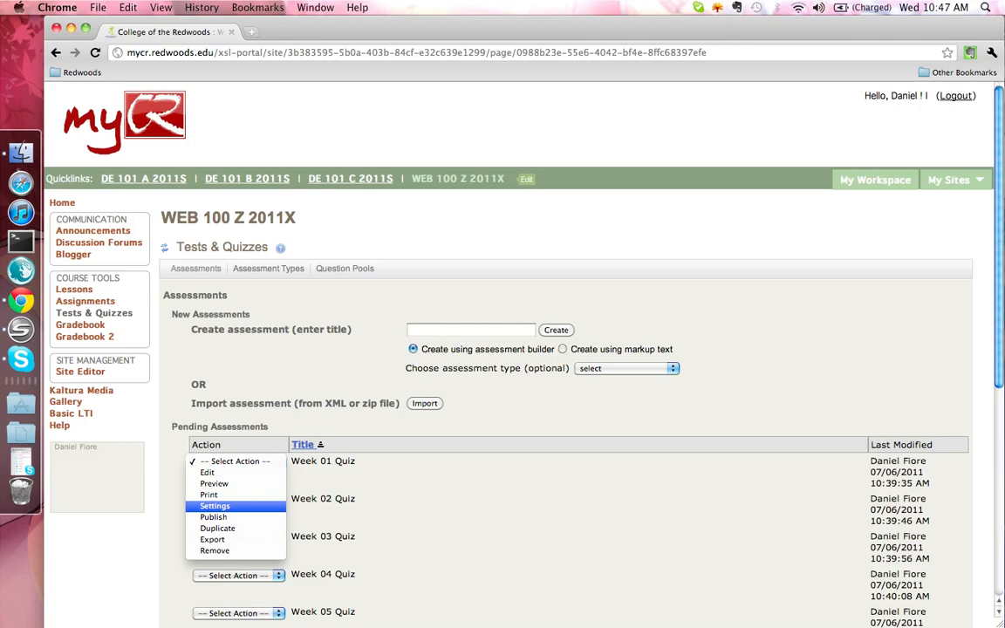
Step: Show Week 01 Quiz settings with delivery 07/06–07/09/2011 and scores sent to Gradebook
click(215, 505)
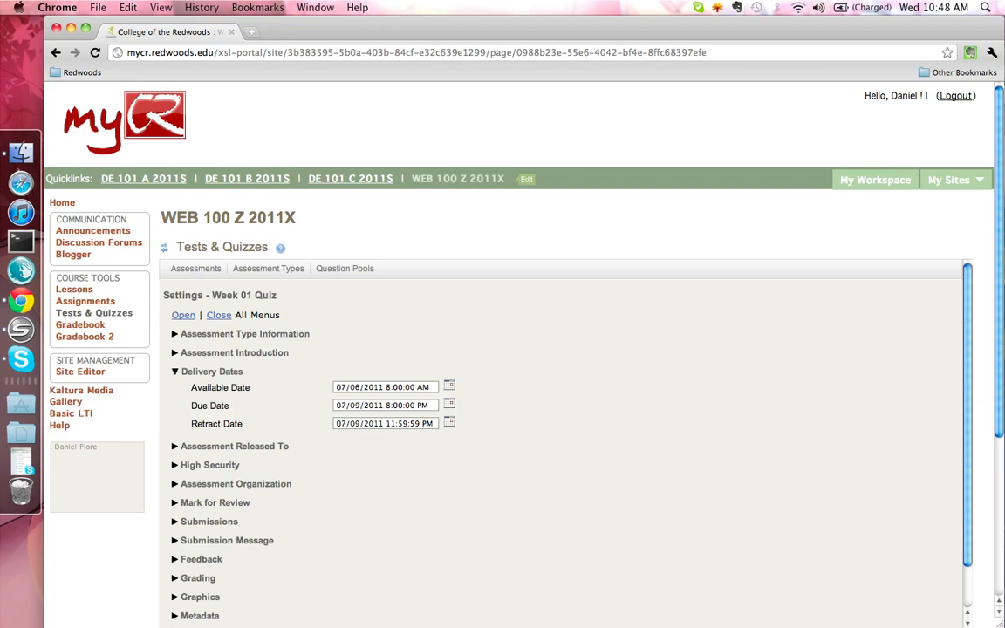
scroll(down, 3)
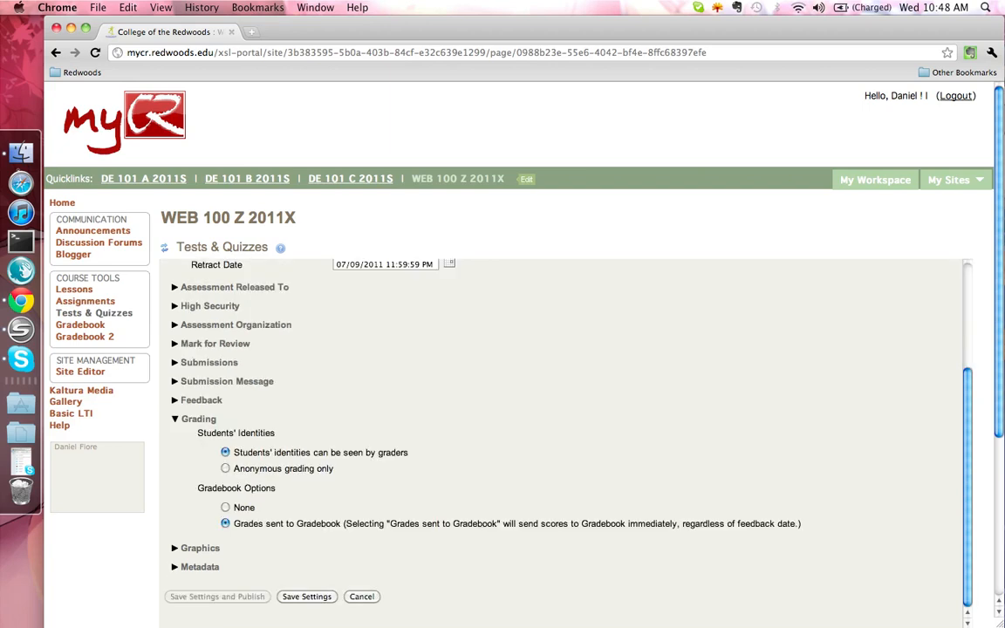